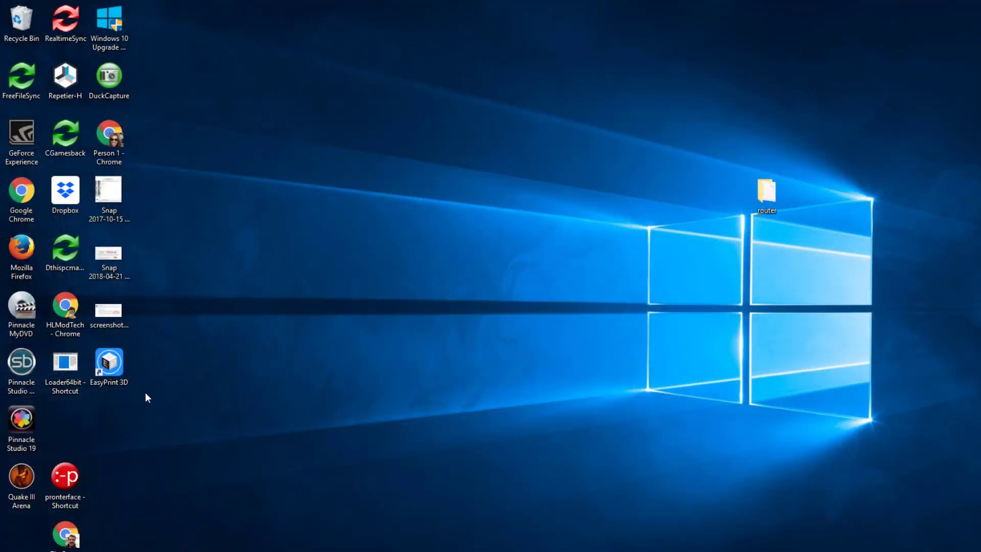
Launch EasyPrint 3D and connect to the printer to show extruder and bed temperatures
{"action": "left_click", "coordinate": [109, 364]}
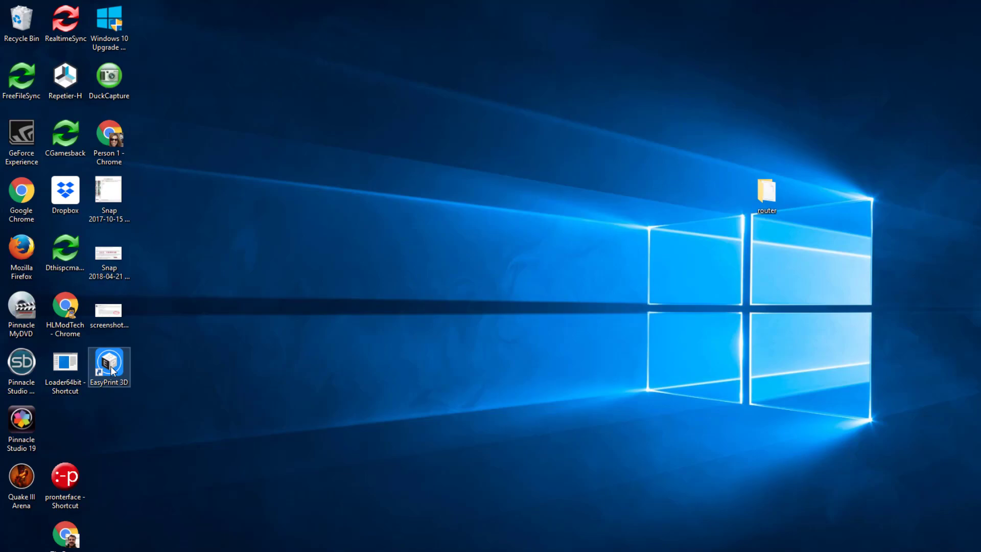
{"action": "double_click", "coordinate": [109, 362]}
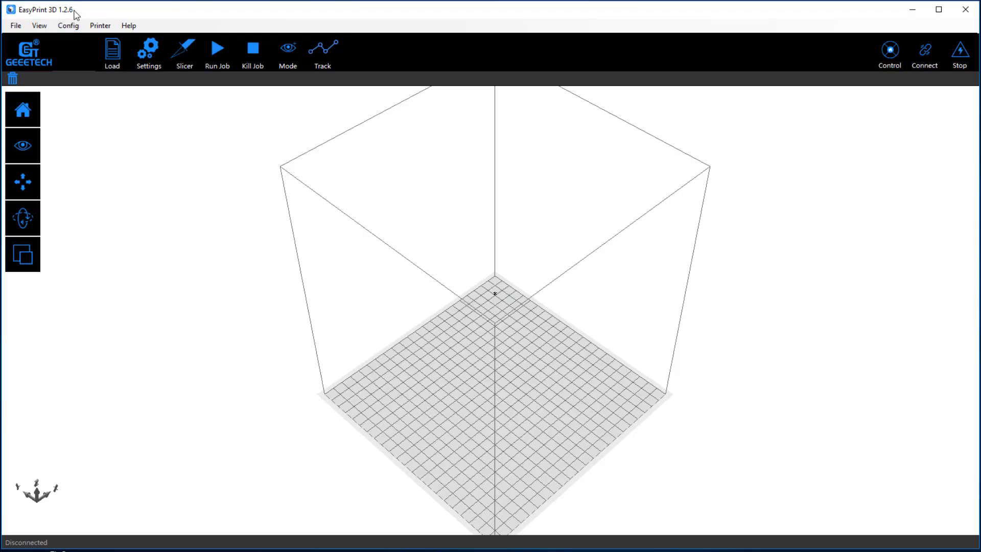
{"action": "mouse_move", "coordinate": [72, 23]}
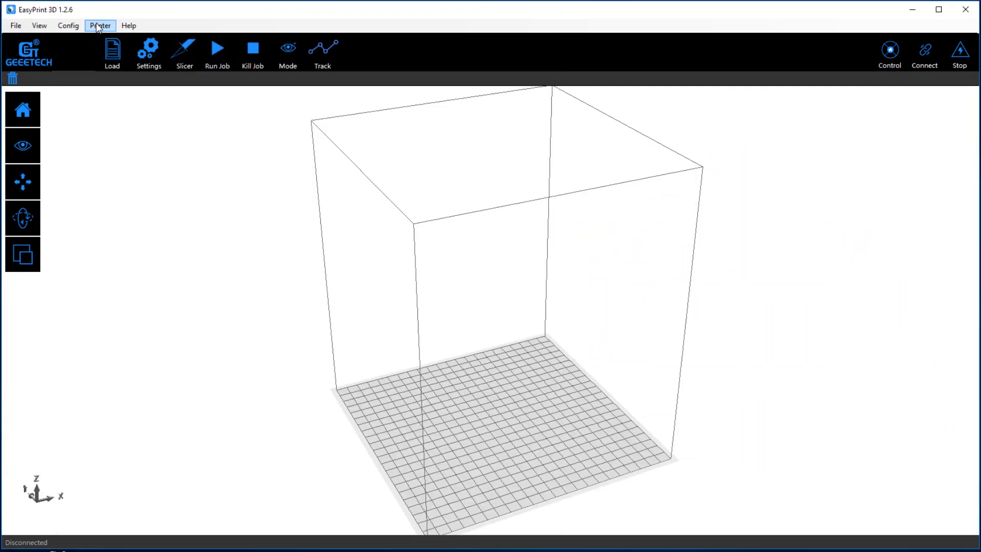
{"action": "mouse_move", "coordinate": [172, 107]}
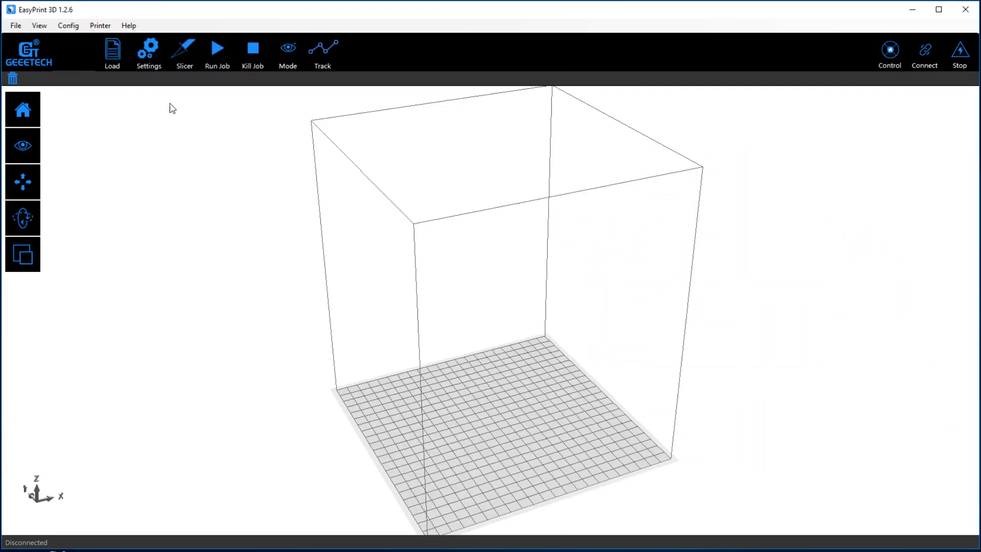
{"action": "mouse_move", "coordinate": [235, 60]}
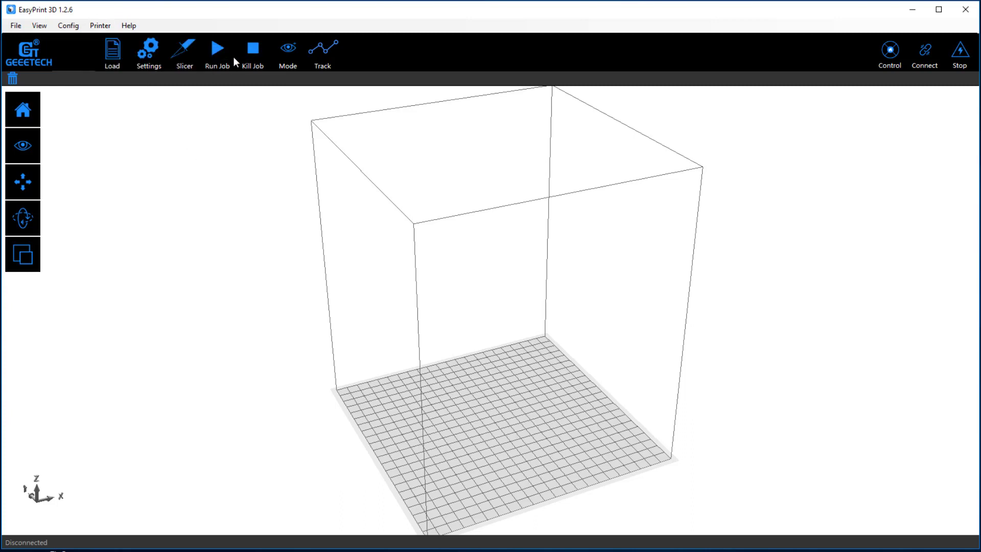
{"action": "mouse_move", "coordinate": [609, 83]}
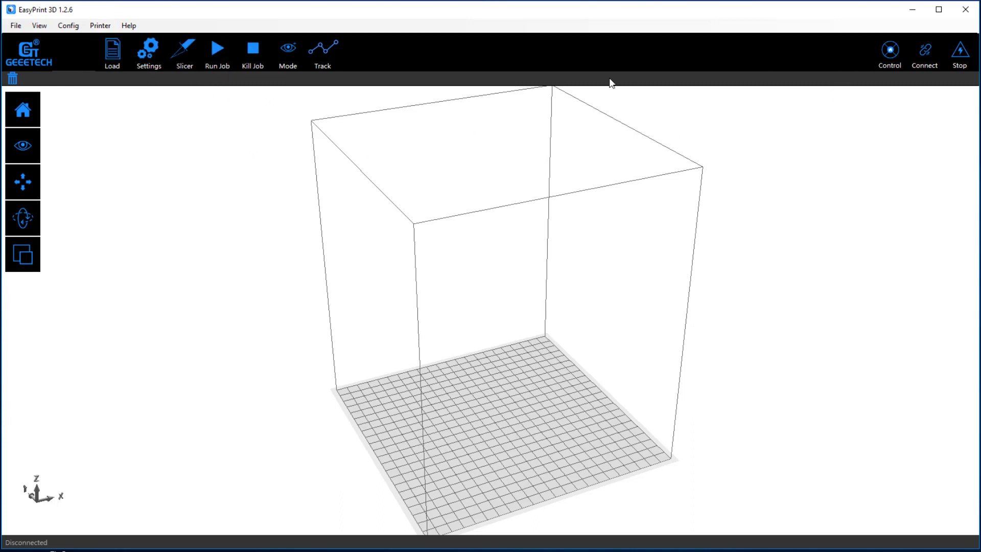
{"action": "left_click", "coordinate": [924, 51]}
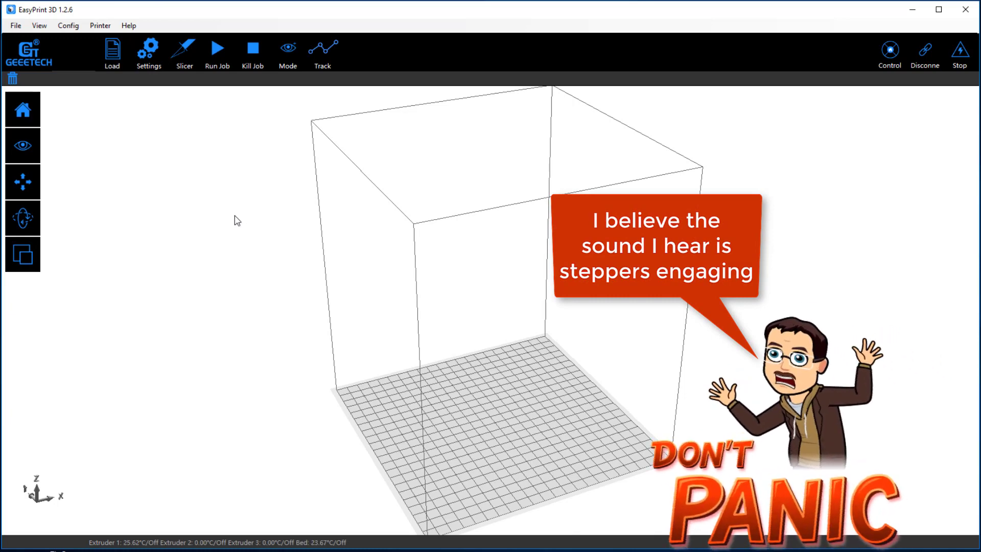
Import keychain_mjh red.stl onto the build plate
{"action": "left_click", "coordinate": [111, 53]}
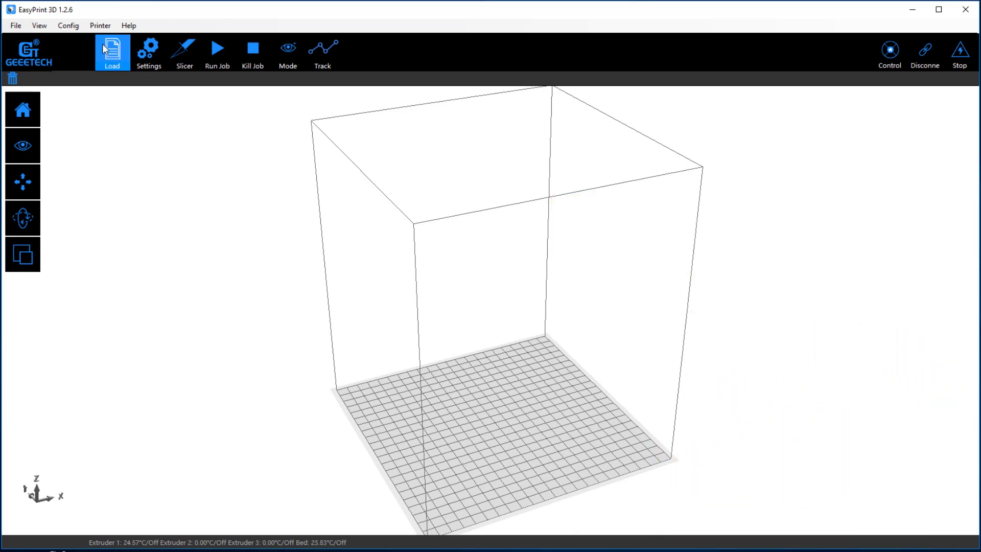
{"action": "left_click", "coordinate": [111, 51]}
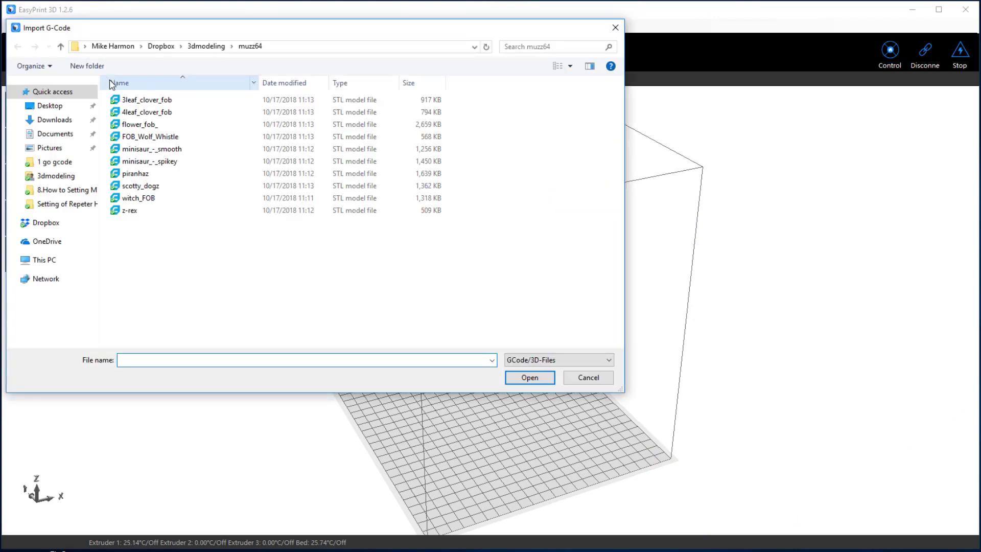
{"action": "left_click", "coordinate": [205, 46]}
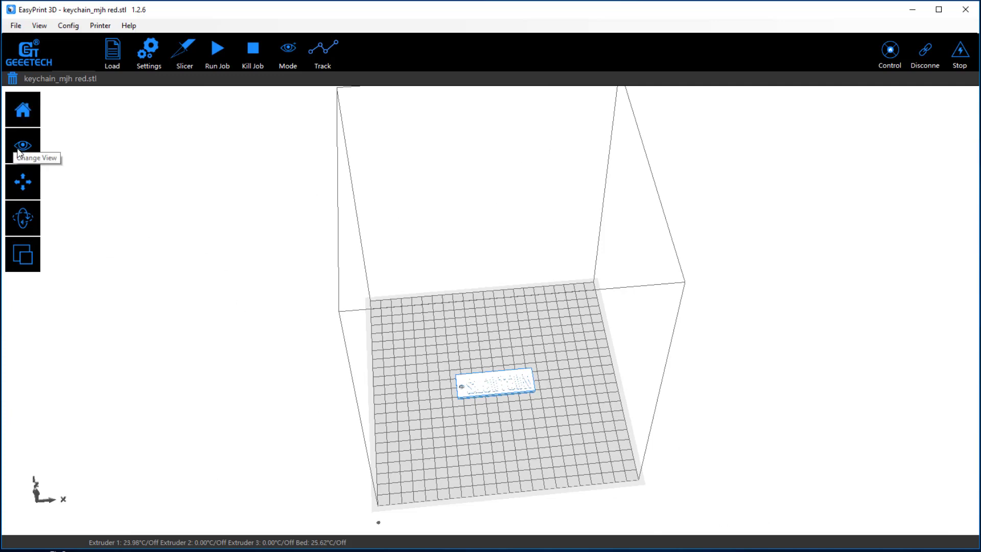
Drag the keychain forward to X 112.0648, Y 105.4443, keeping default rotation and scale
{"action": "left_click", "coordinate": [91, 162]}
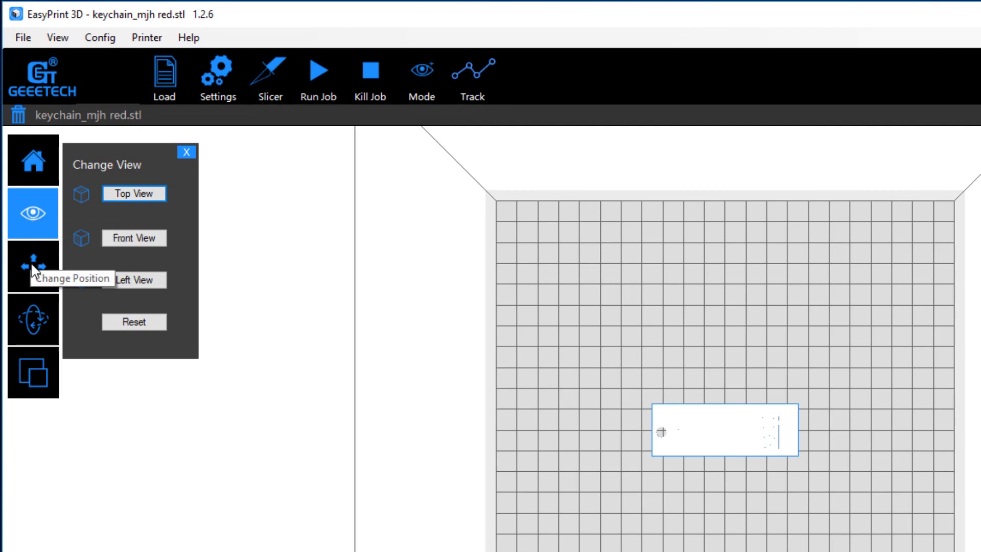
{"action": "left_click", "coordinate": [32, 266]}
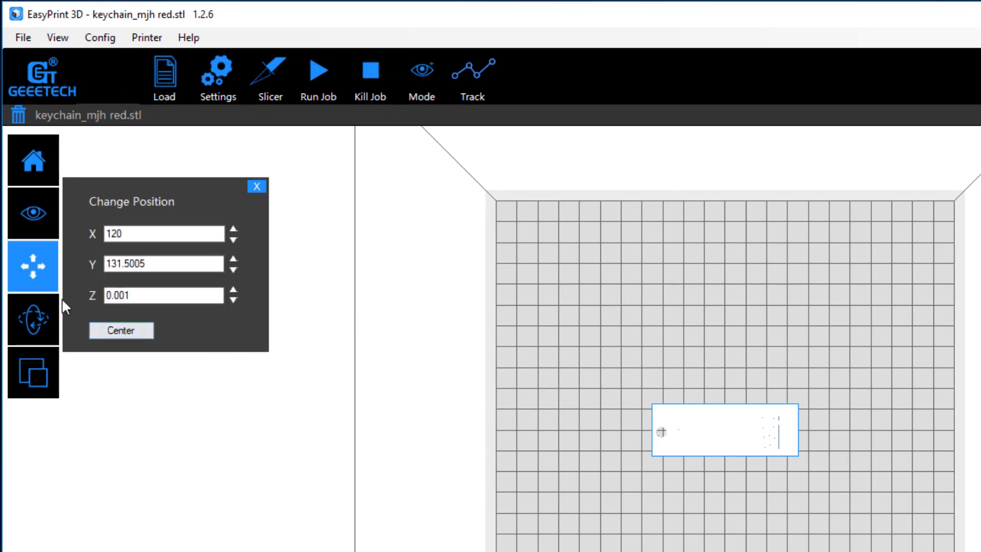
{"action": "left_click_drag", "start_coordinate": [722, 430], "coordinate": [707, 485]}
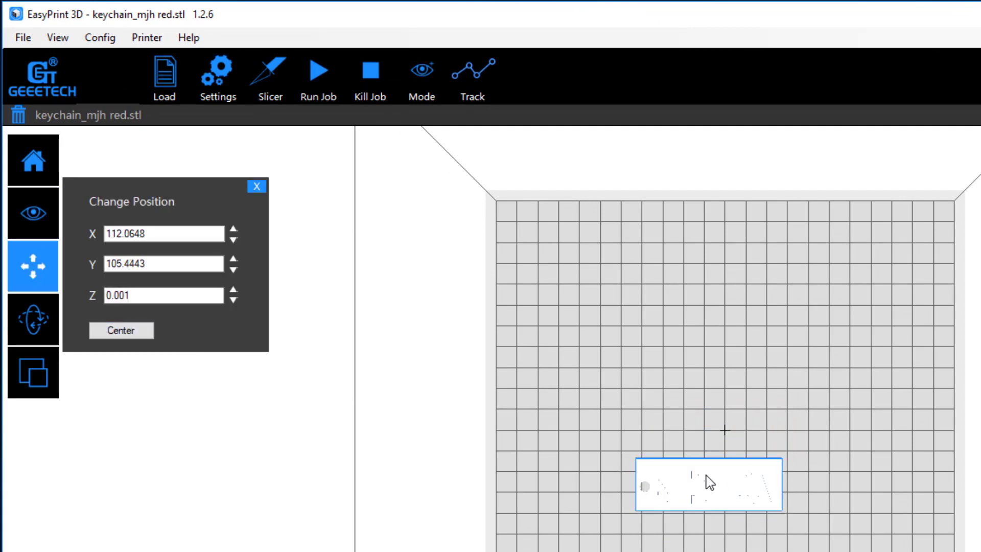
{"action": "left_click", "coordinate": [32, 319]}
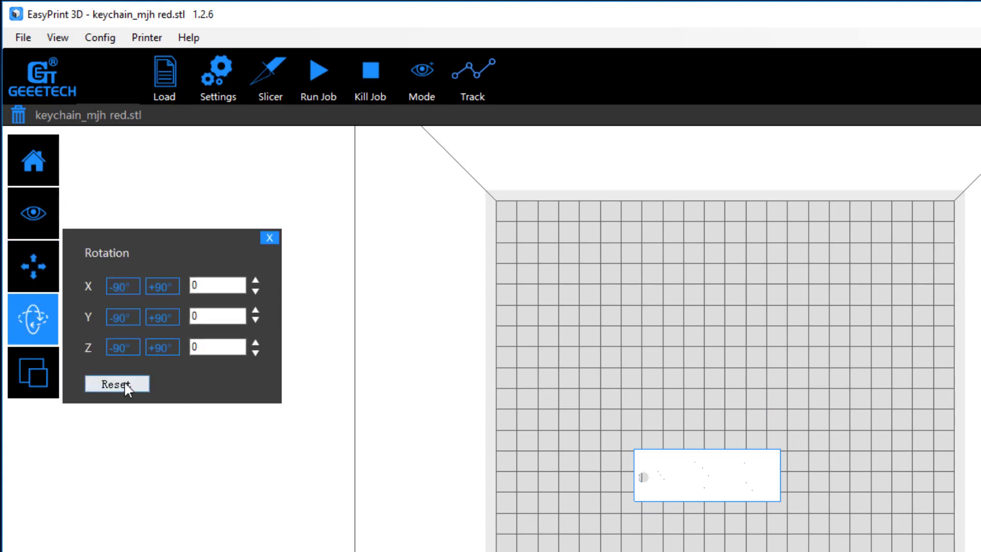
{"action": "left_click", "coordinate": [30, 376]}
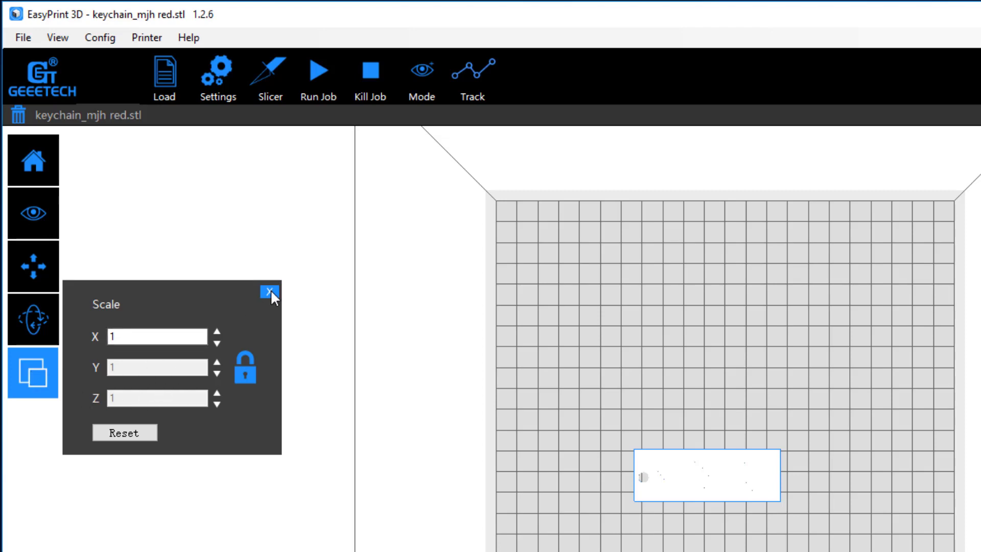
{"action": "left_click", "coordinate": [269, 291]}
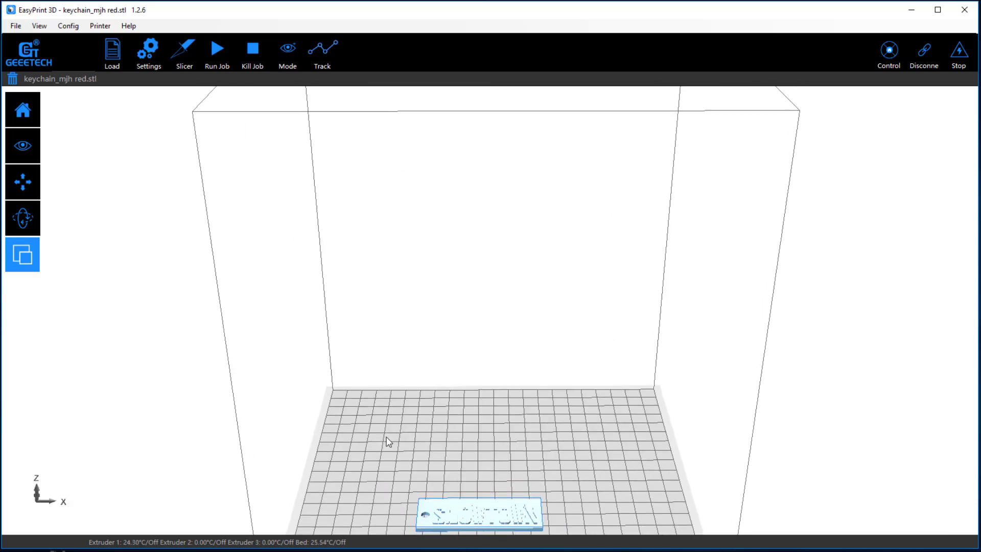
Check the printer model in machine settings, then return to the PLA material values
{"action": "left_click", "coordinate": [147, 49]}
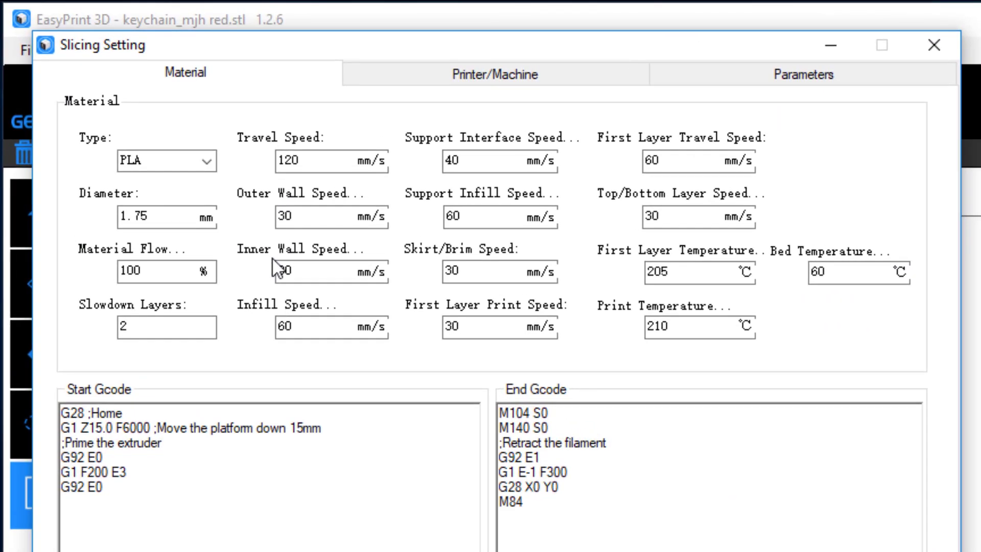
{"action": "left_click", "coordinate": [497, 75]}
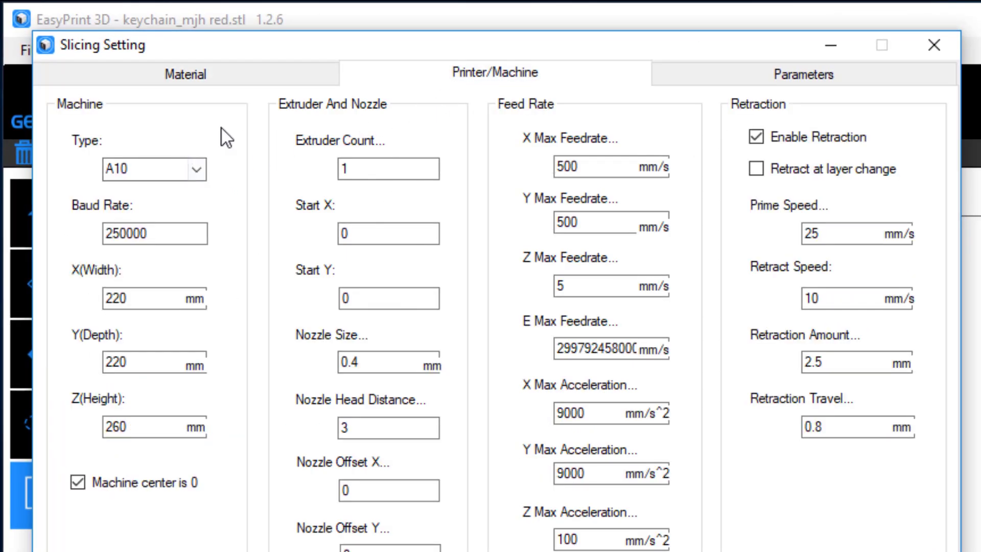
{"action": "left_click", "coordinate": [195, 168]}
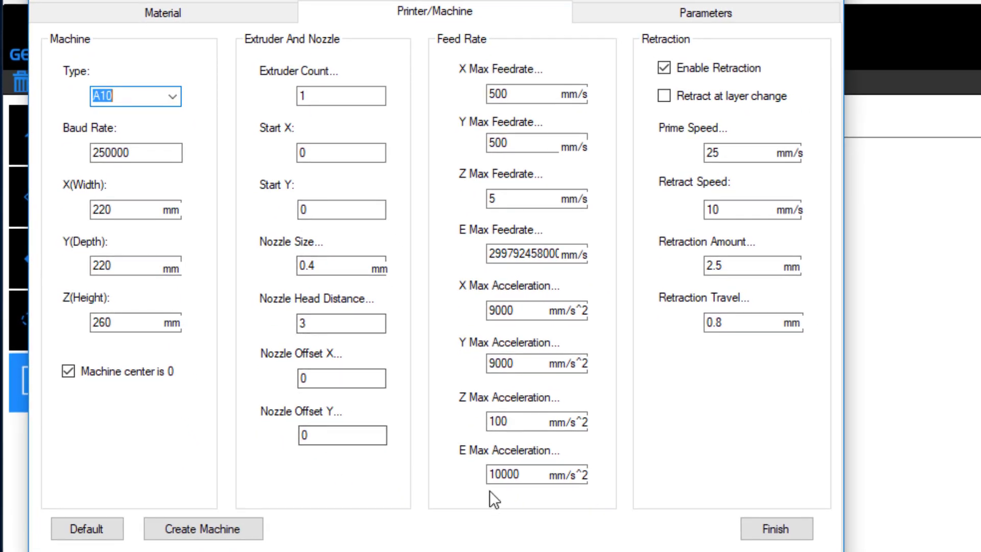
{"action": "mouse_move", "coordinate": [684, 60]}
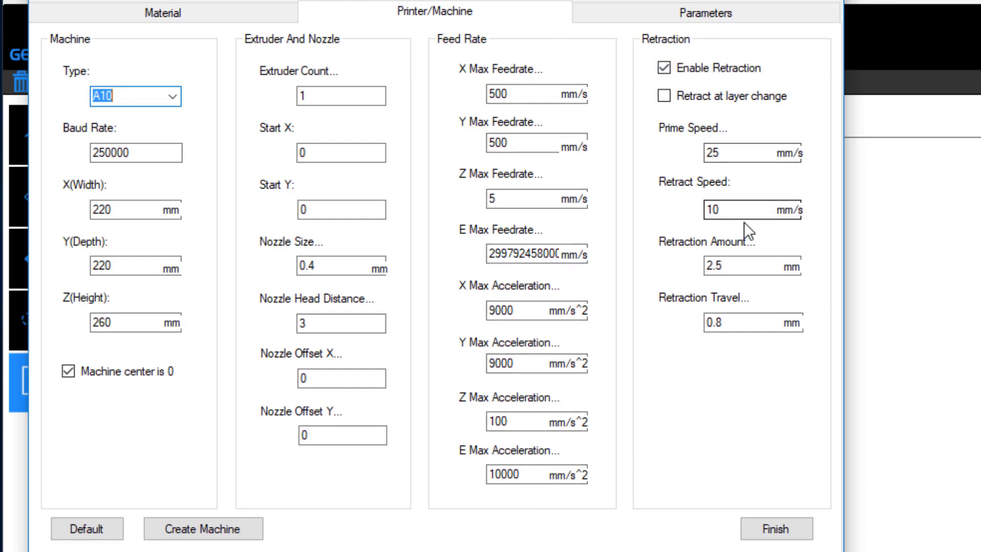
{"action": "mouse_move", "coordinate": [189, 76]}
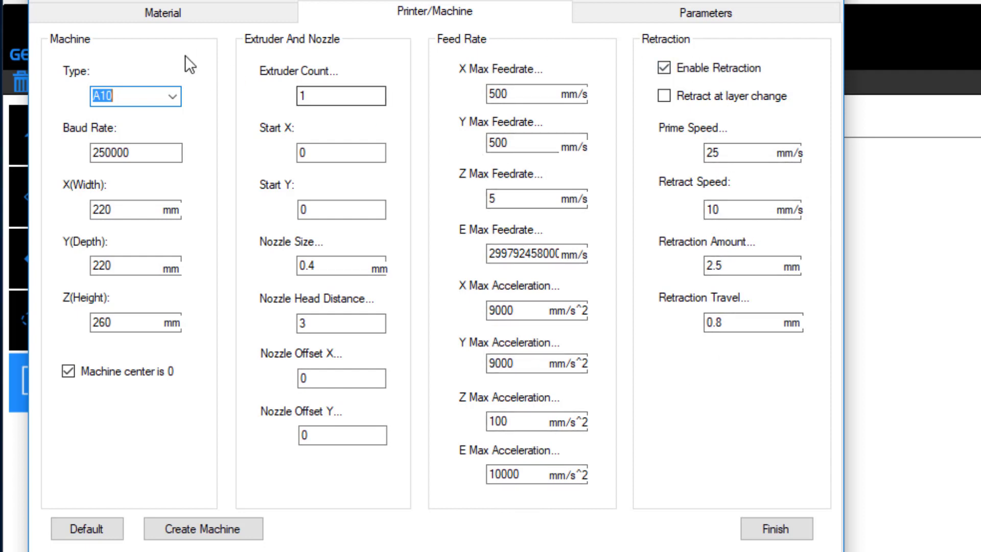
{"action": "left_click", "coordinate": [166, 14]}
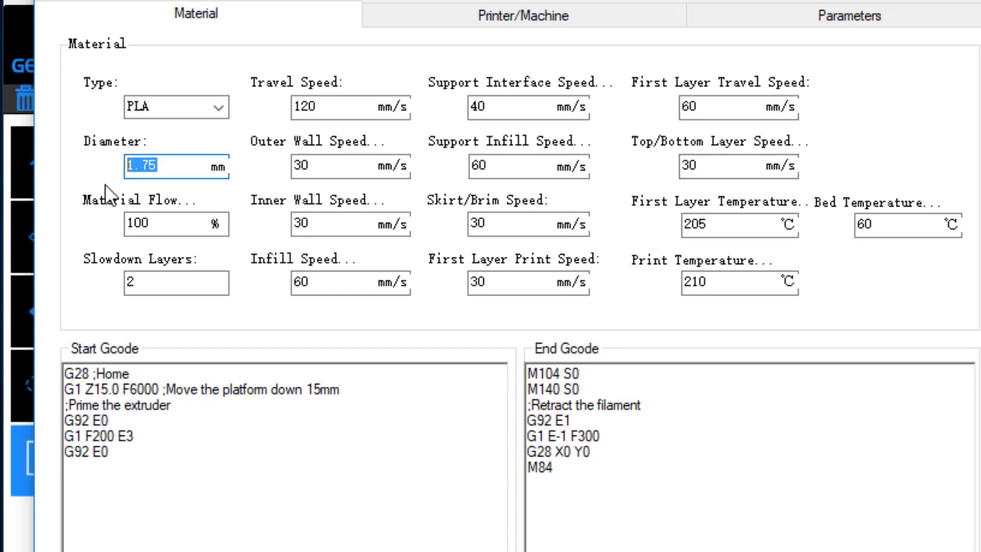
Change the material bed temperature from 60 °C to 50 °C
{"action": "left_click", "coordinate": [164, 224]}
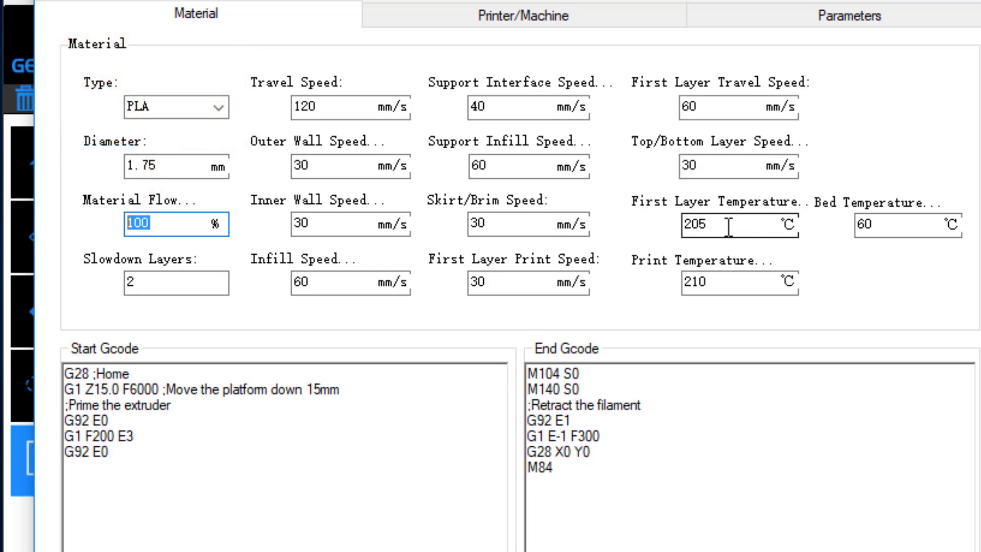
{"action": "left_click", "coordinate": [895, 224]}
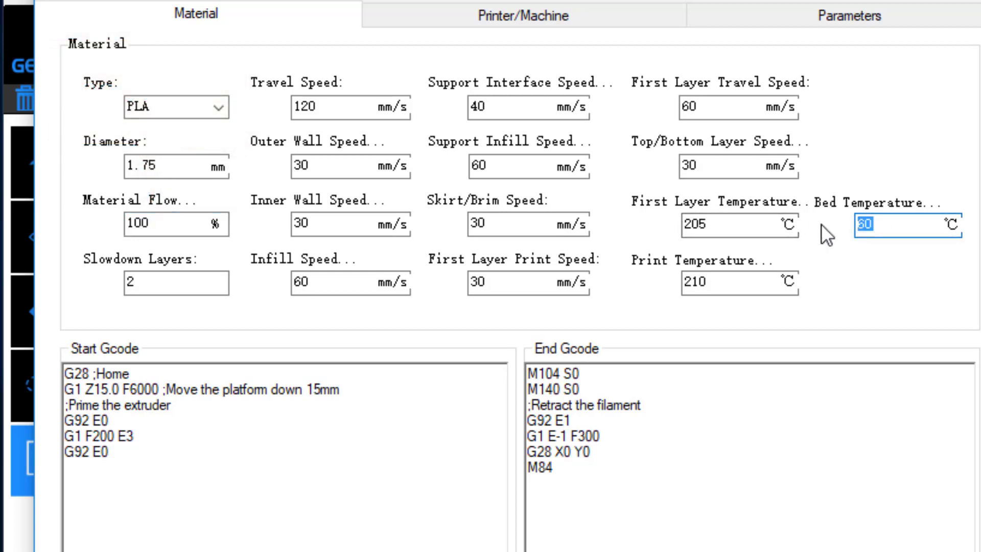
{"action": "type", "text": "50"}
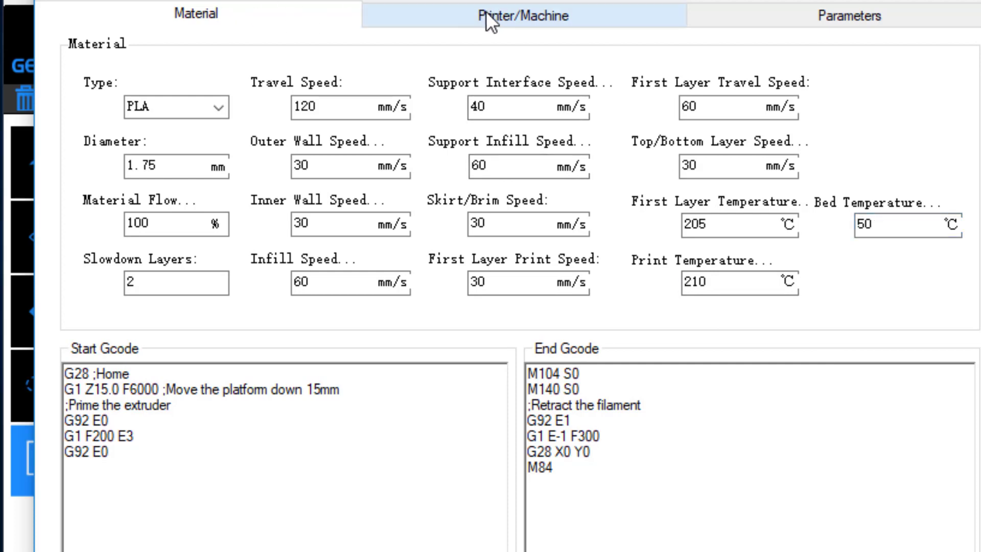
Use Skirt adhesion with 0.4 skirt linewidth, 5 skirt lines and gap 10
{"action": "left_click", "coordinate": [521, 15]}
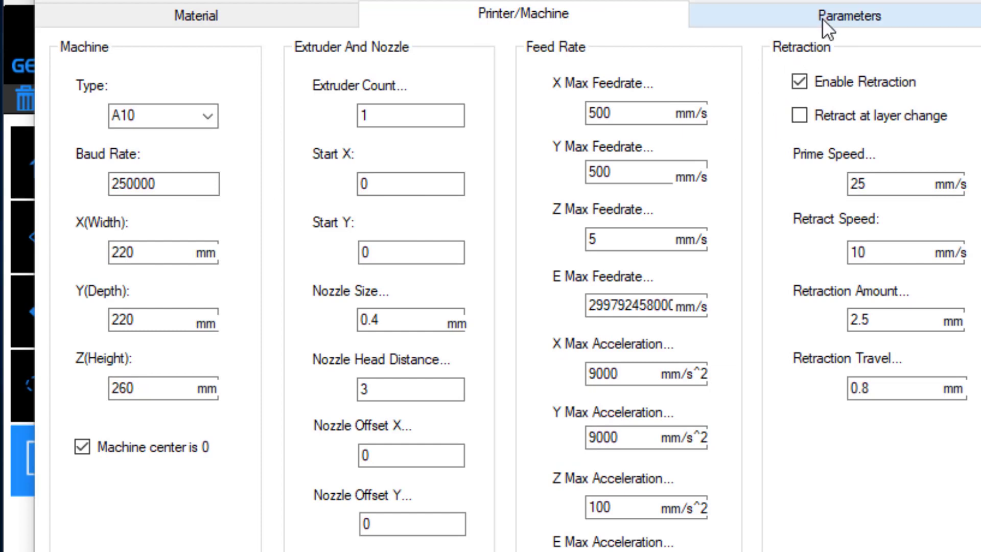
{"action": "left_click", "coordinate": [848, 17]}
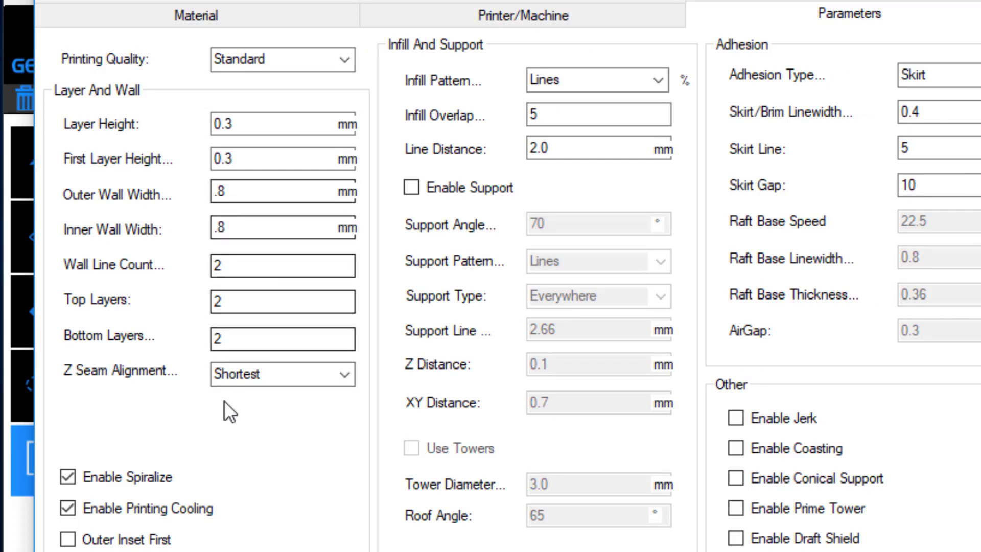
{"action": "left_click", "coordinate": [64, 475]}
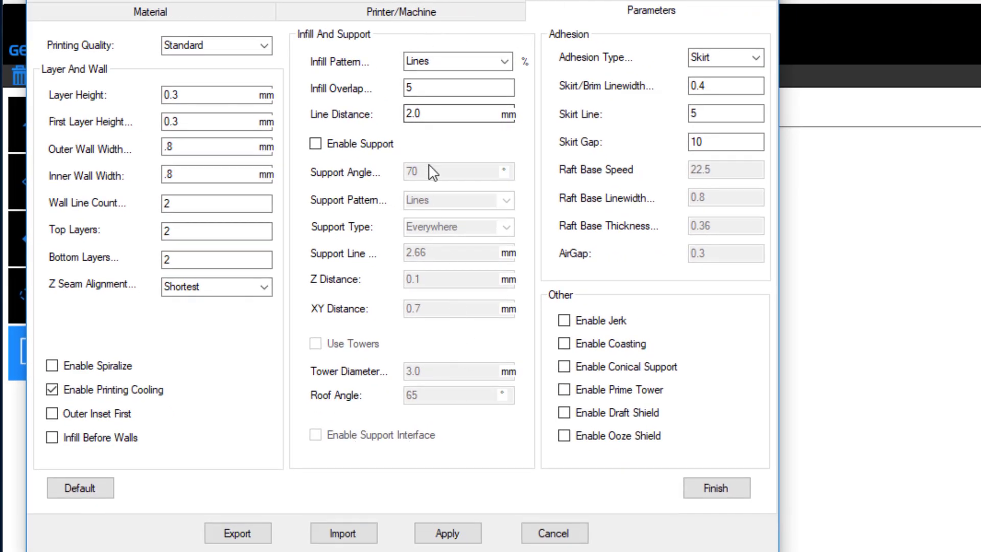
{"action": "mouse_move", "coordinate": [378, 369]}
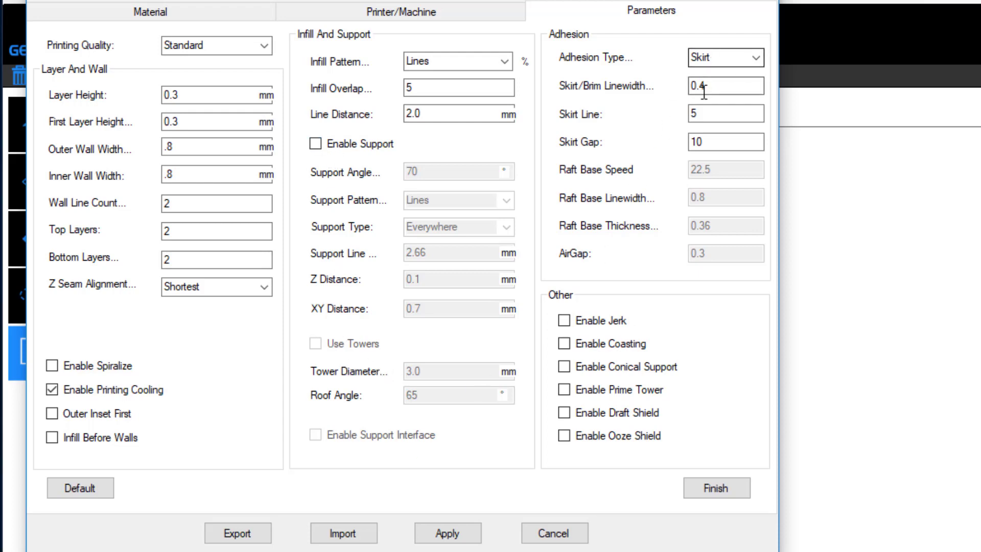
{"action": "mouse_move", "coordinate": [715, 141]}
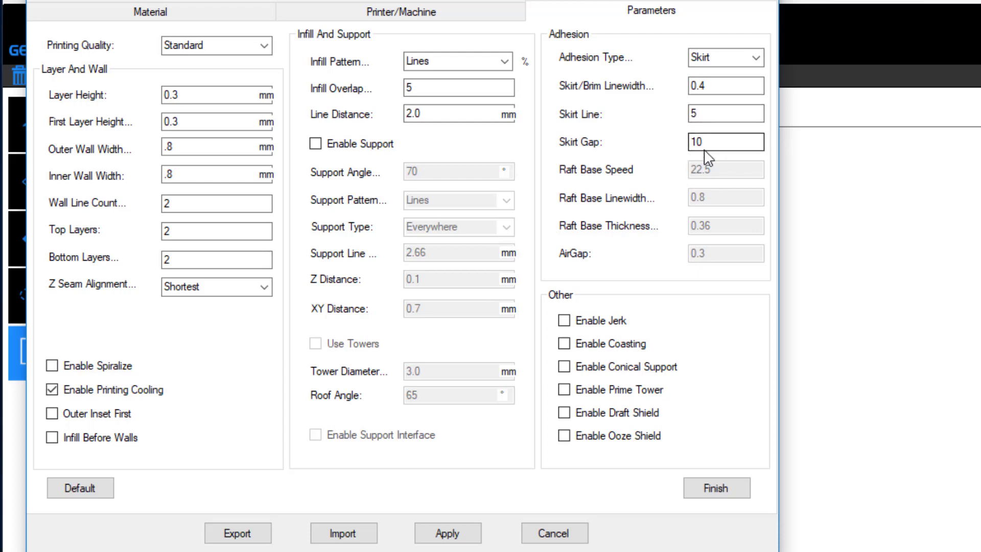
{"action": "mouse_move", "coordinate": [659, 213]}
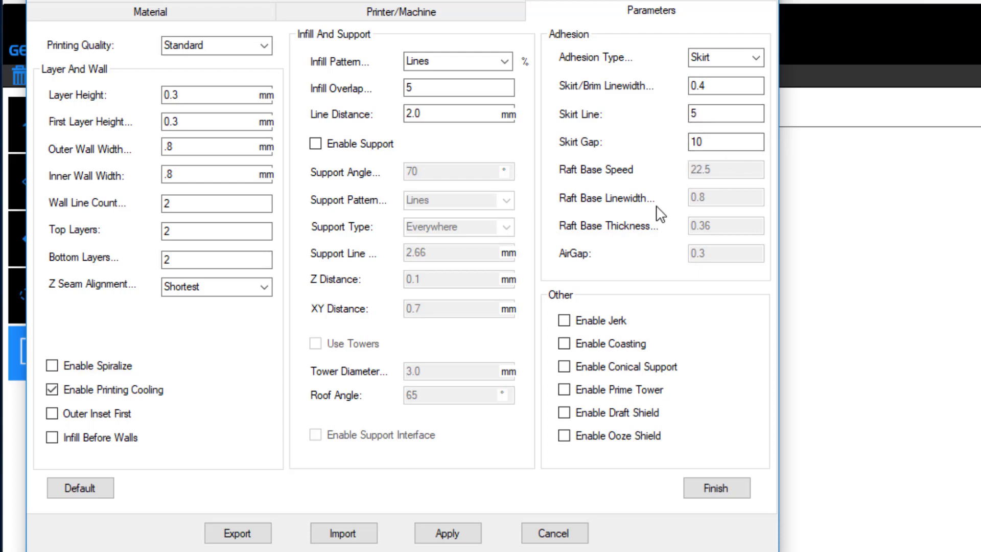
{"action": "mouse_move", "coordinate": [626, 279]}
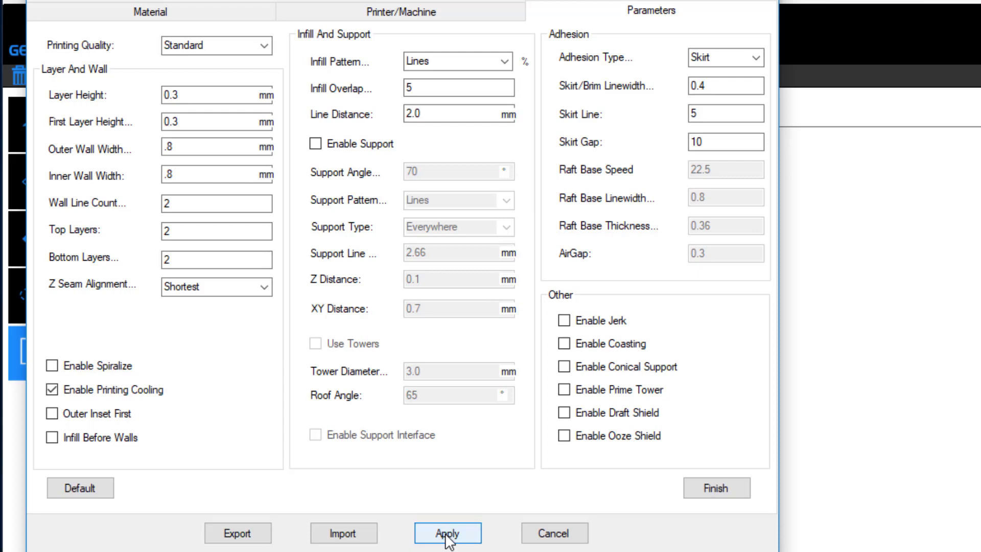
Apply and finish the slicing settings, dismissing the confirmation and not-used-in-slicing notices
{"action": "left_click", "coordinate": [448, 533]}
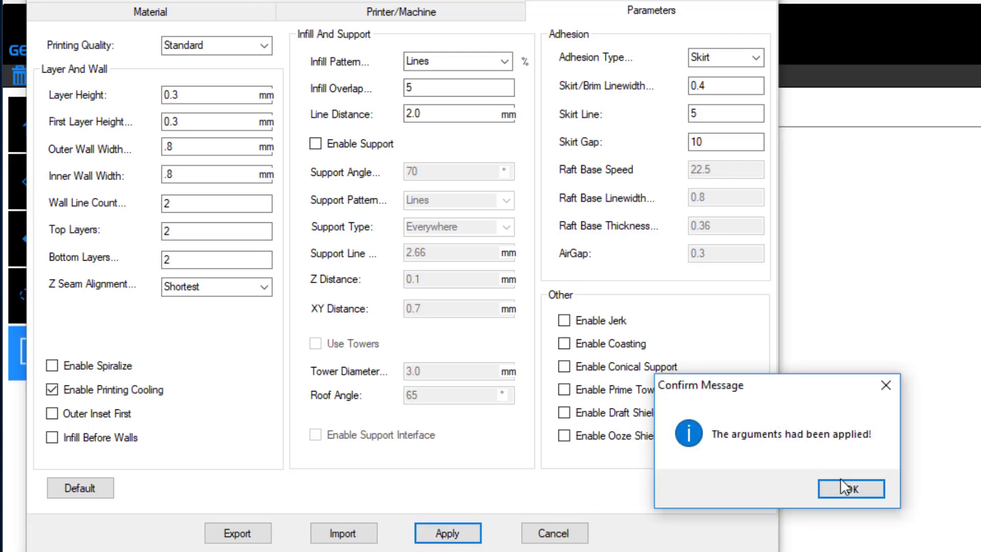
{"action": "left_click", "coordinate": [851, 487]}
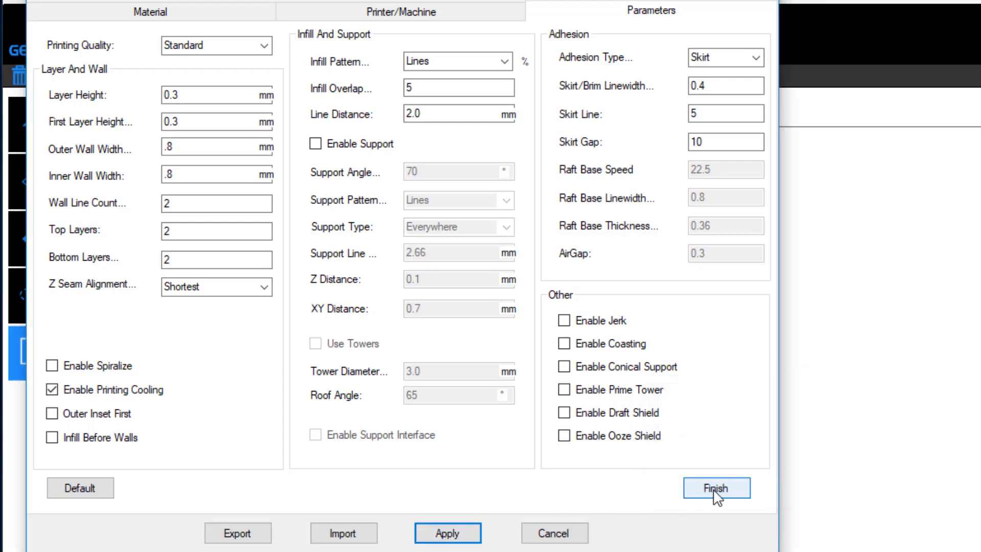
{"action": "left_click", "coordinate": [716, 488]}
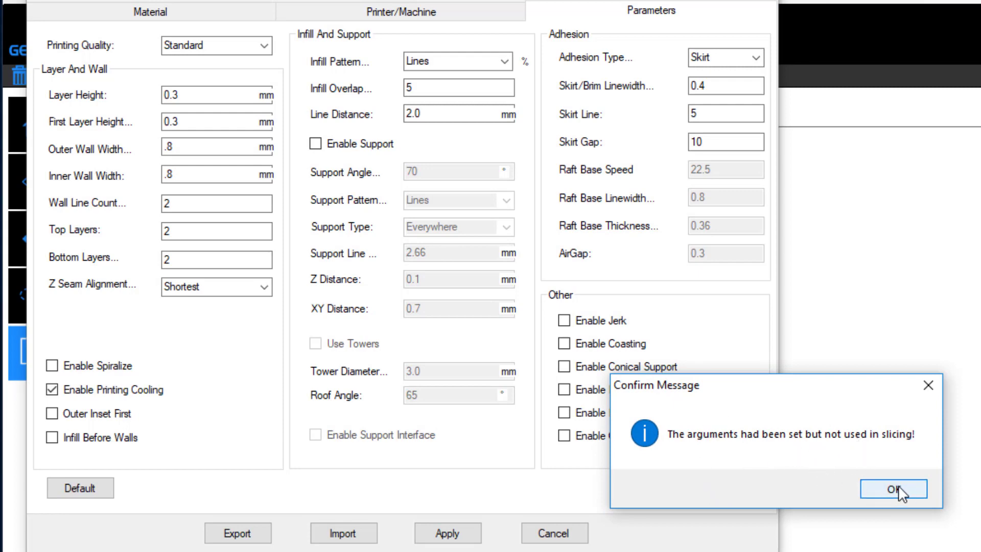
{"action": "left_click", "coordinate": [896, 489]}
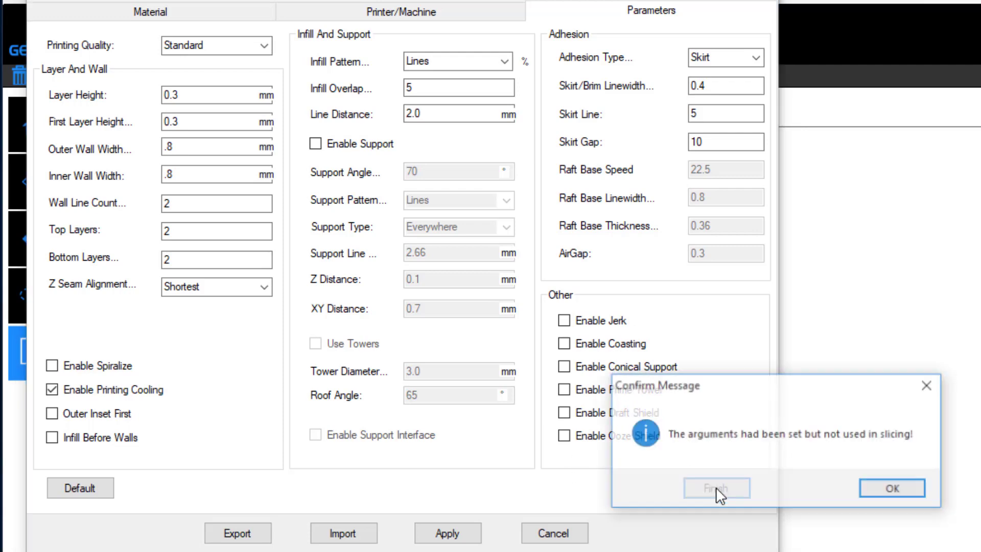
{"action": "left_click", "coordinate": [892, 487]}
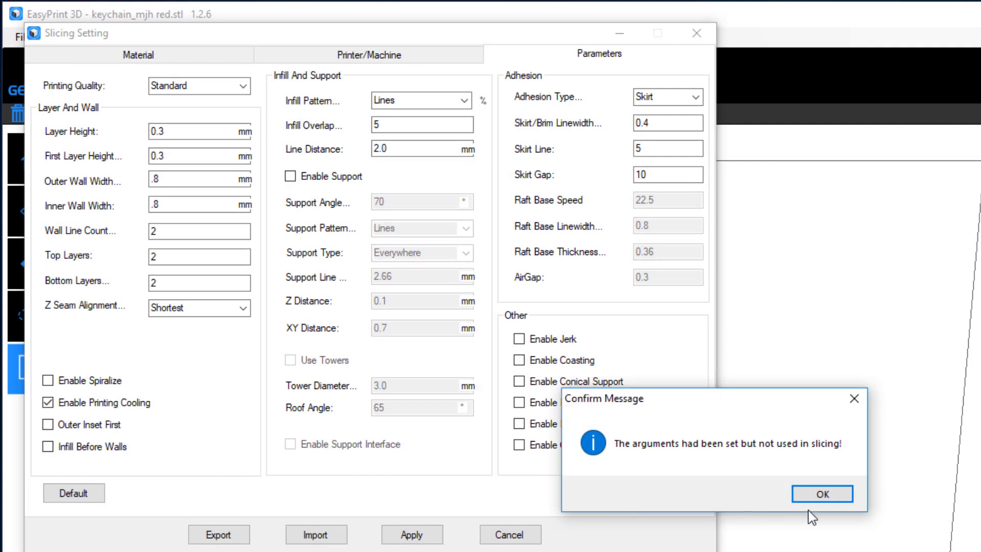
{"action": "left_click", "coordinate": [822, 493]}
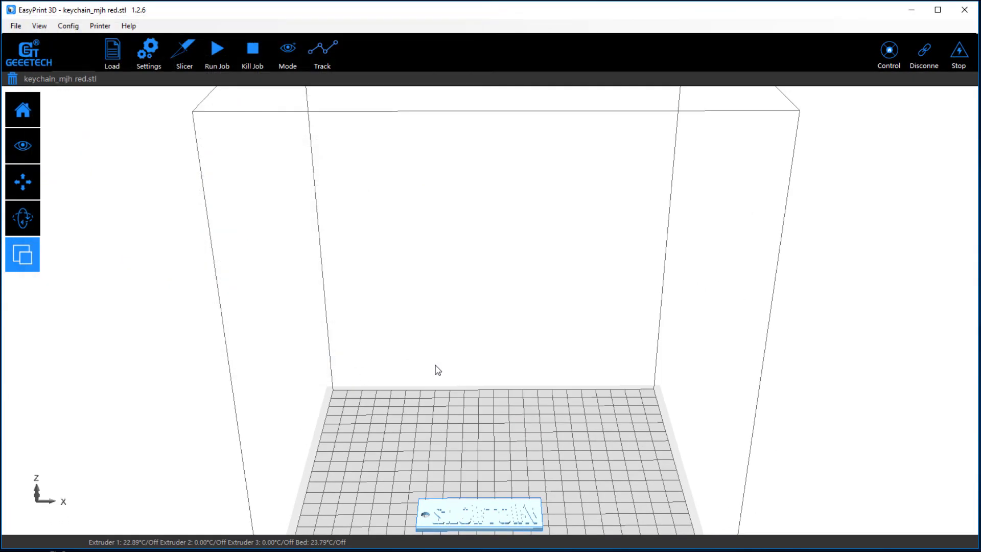
Attempt to slice the keychain, which fails with a Cura engine error
{"action": "left_click", "coordinate": [183, 51]}
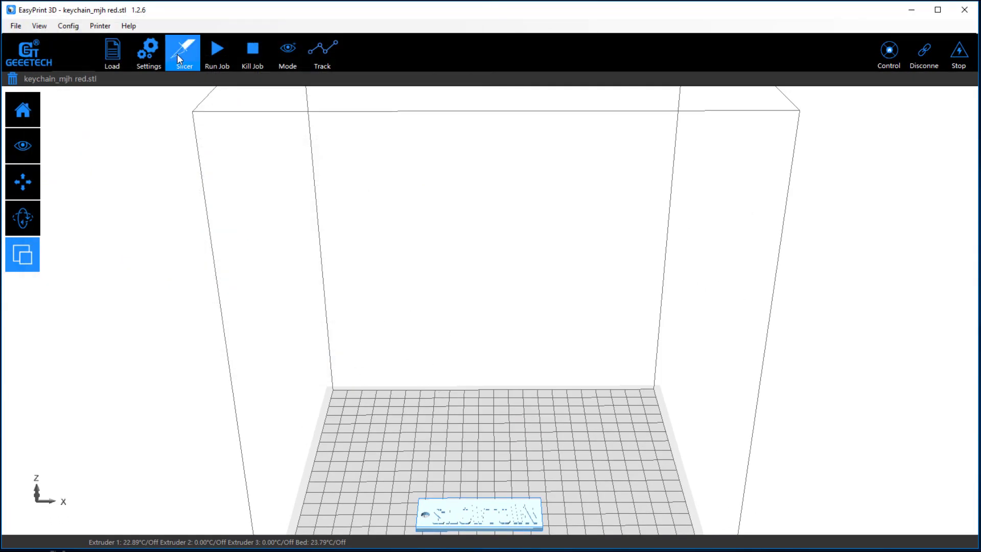
{"action": "left_click", "coordinate": [182, 51]}
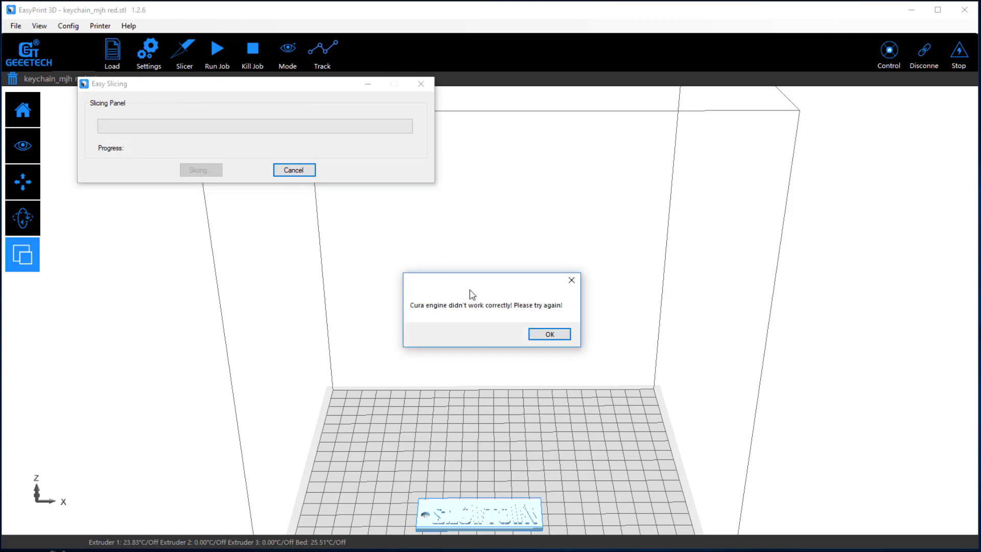
{"action": "mouse_move", "coordinate": [550, 335]}
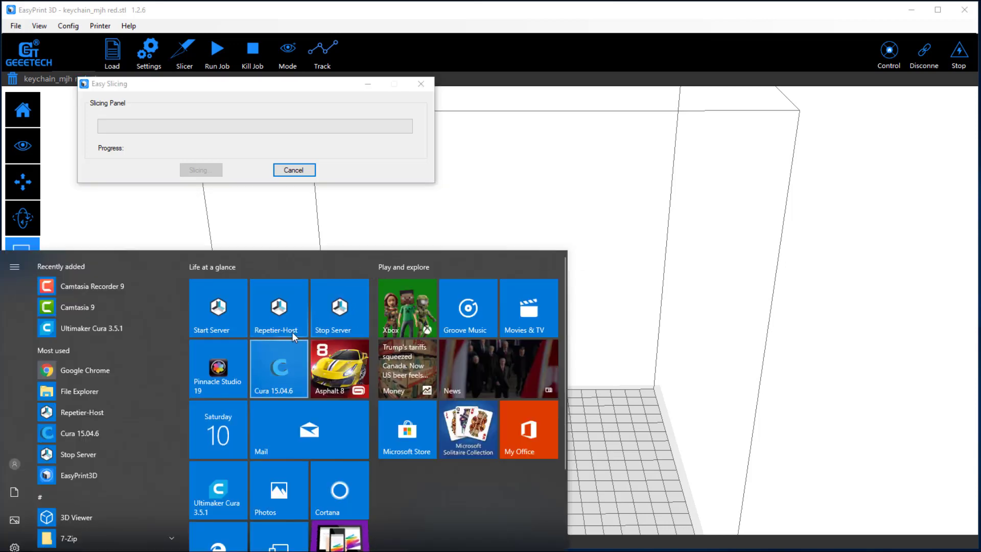
{"action": "mouse_move", "coordinate": [325, 320]}
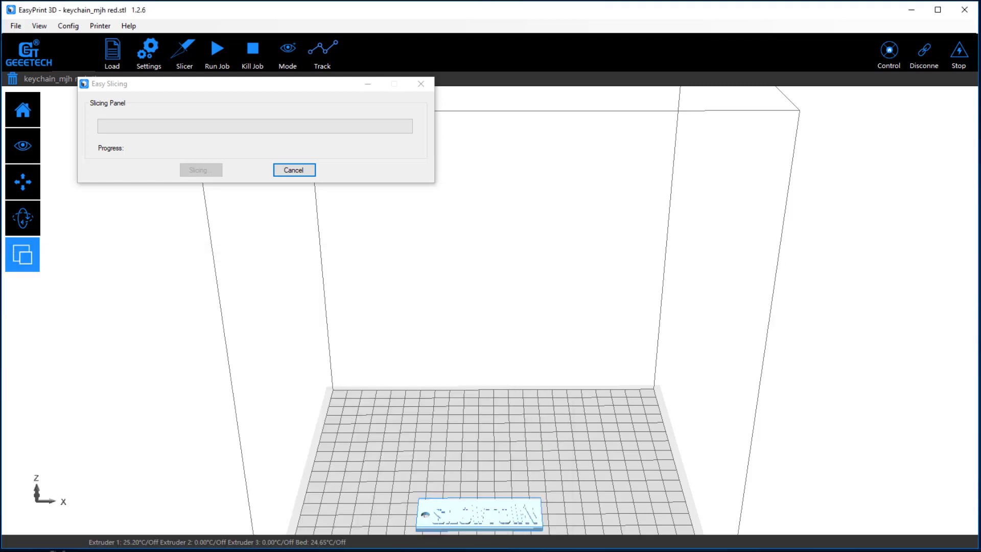
{"action": "mouse_move", "coordinate": [289, 170]}
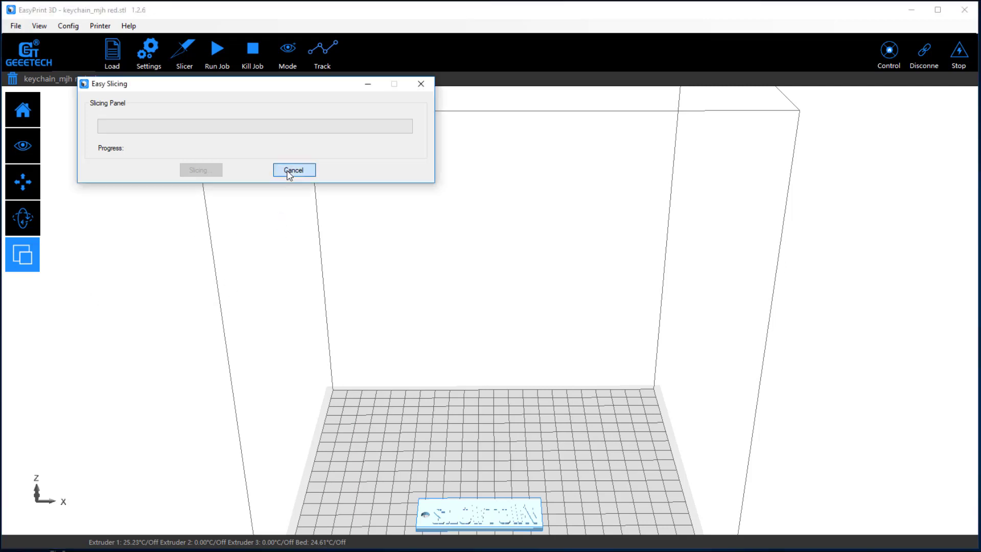
Cancel slicing, try Run Job, dismiss the missing G-code warning, and load another keychain
{"action": "left_click", "coordinate": [294, 169]}
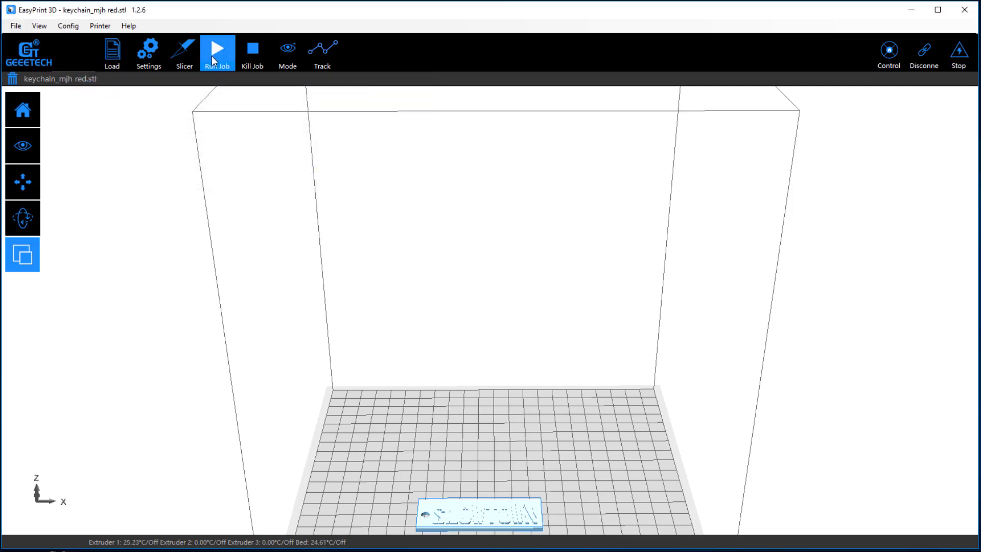
{"action": "left_click", "coordinate": [217, 49]}
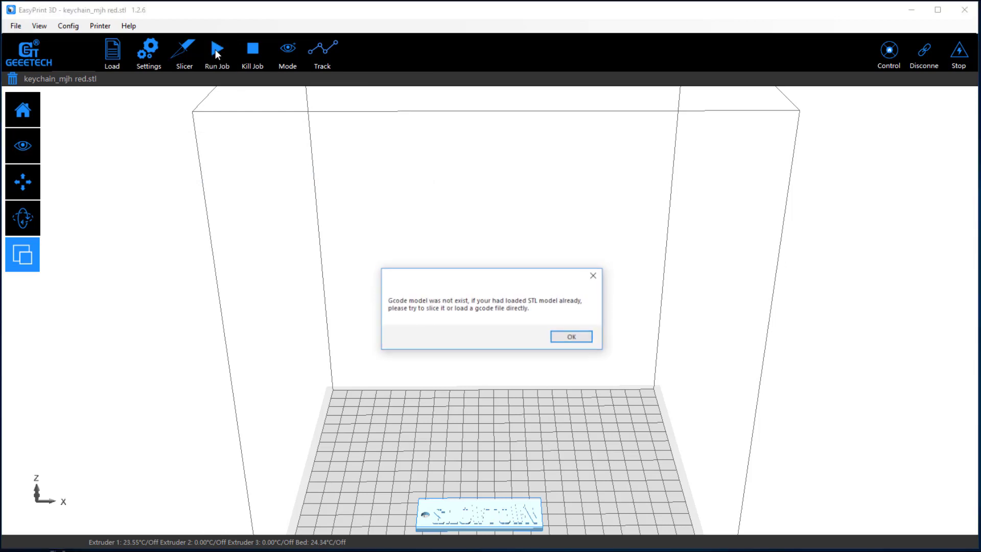
{"action": "left_click", "coordinate": [572, 335]}
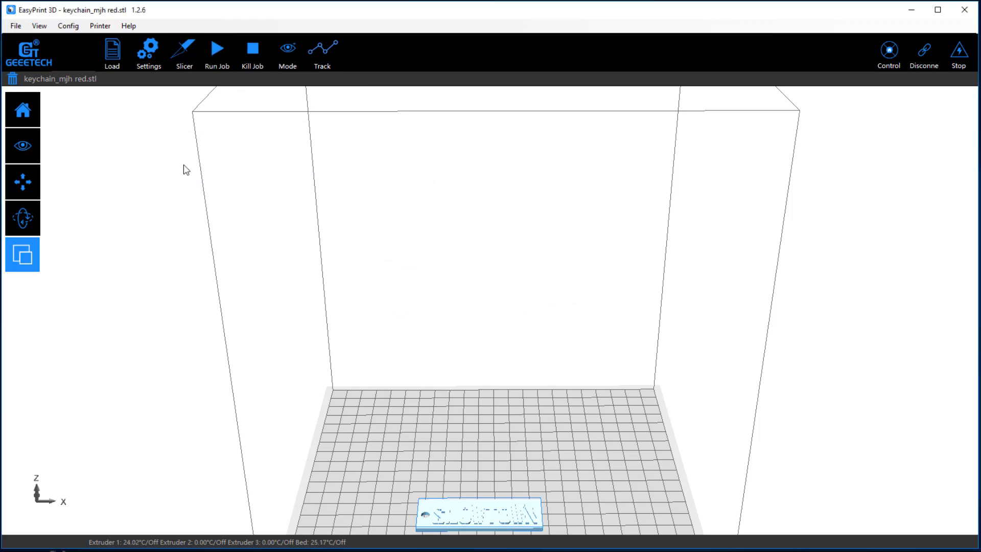
{"action": "left_click", "coordinate": [112, 50]}
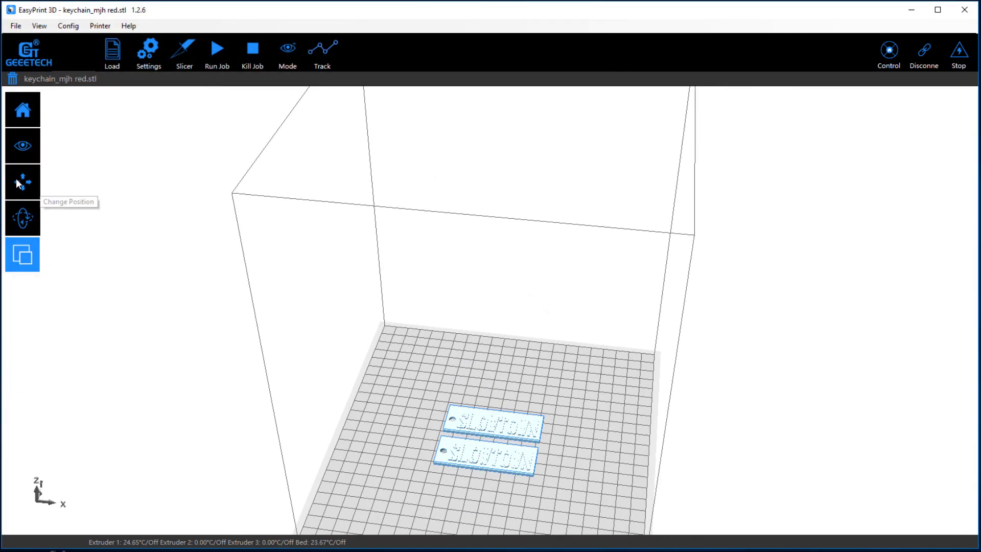
Center the keychain and slice it into a skirted toolpath with 14-minute estimate
{"action": "left_click", "coordinate": [22, 181]}
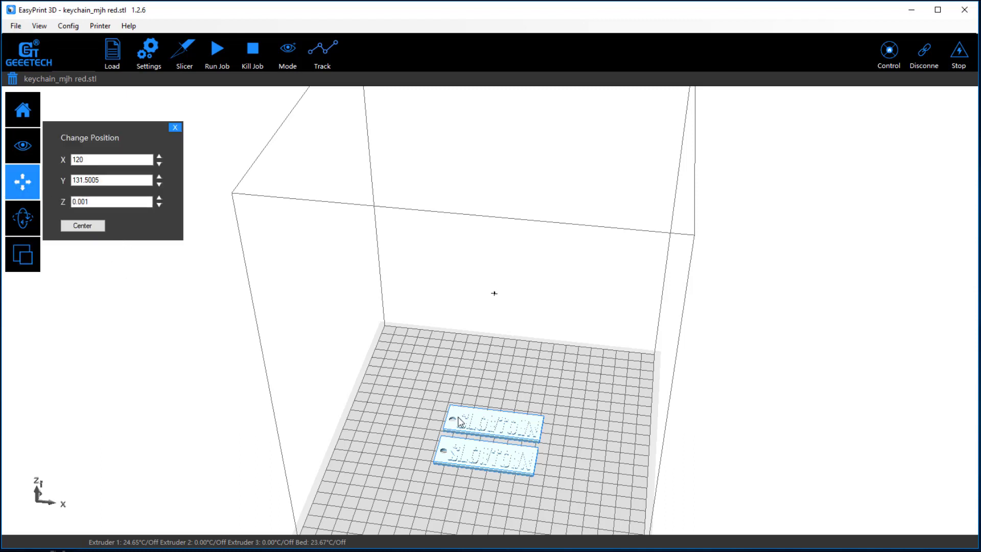
{"action": "left_click", "coordinate": [484, 461]}
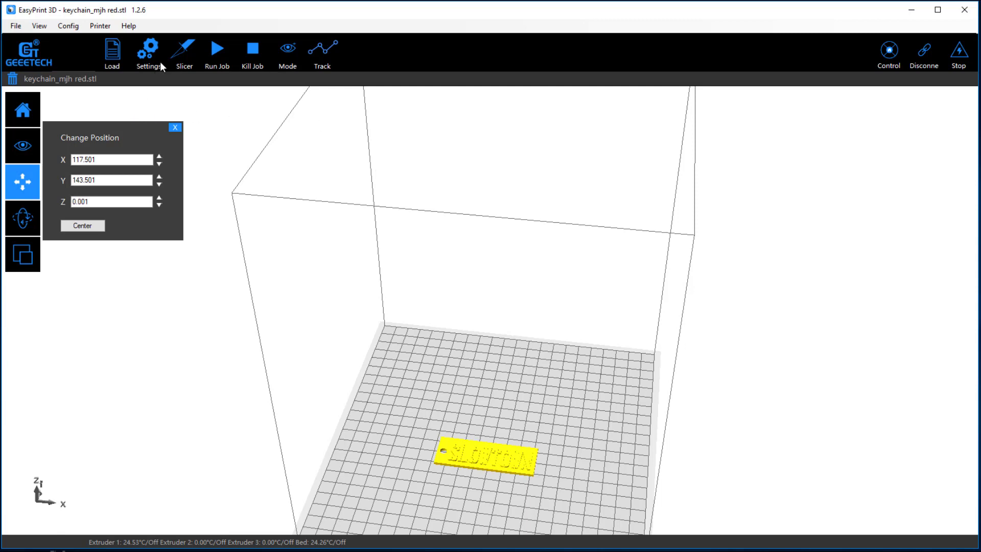
{"action": "left_click", "coordinate": [184, 49]}
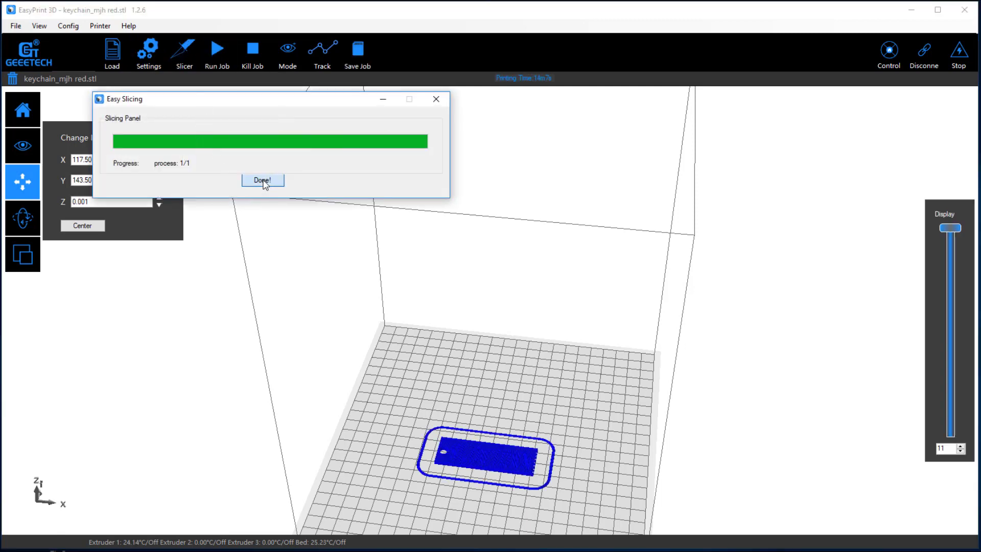
{"action": "left_click", "coordinate": [262, 180]}
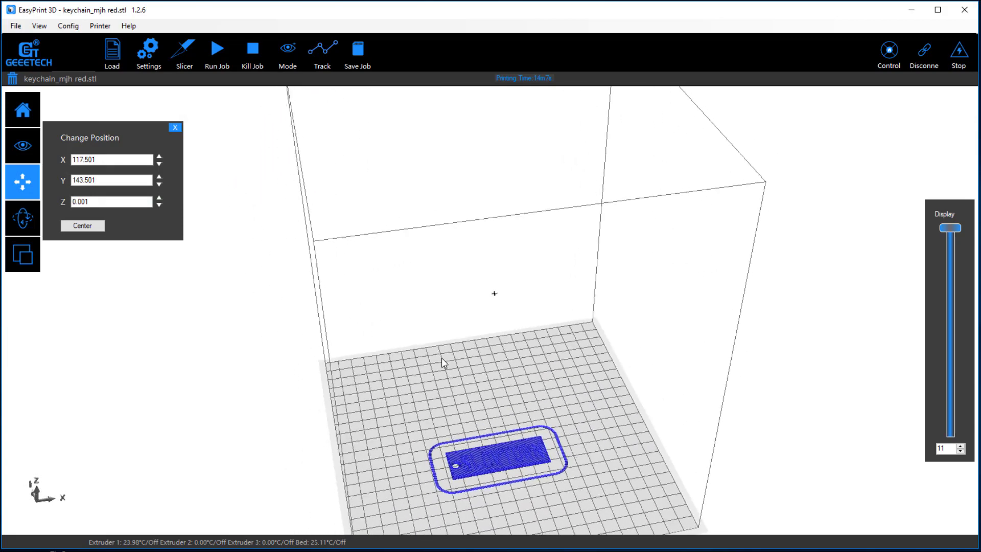
Start the keychain print job, heating extruder 1 to 200°C and the bed to 50°C
{"action": "left_click", "coordinate": [217, 51]}
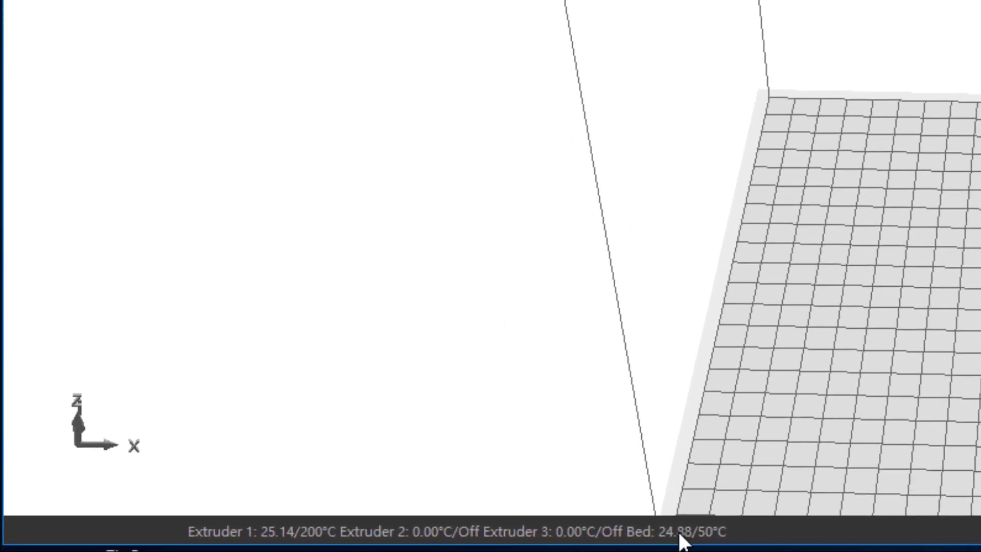
{"action": "mouse_move", "coordinate": [293, 522]}
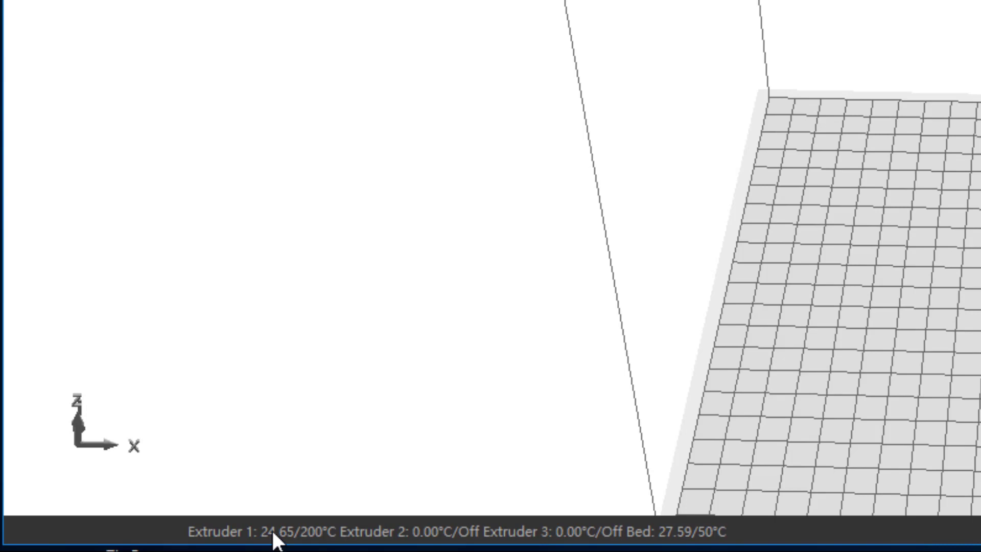
{"action": "mouse_move", "coordinate": [437, 493]}
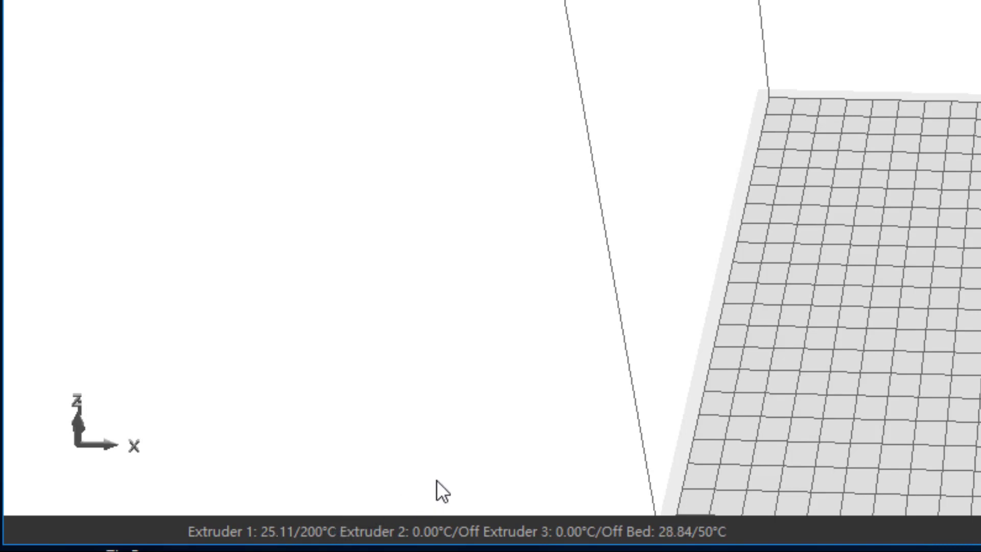